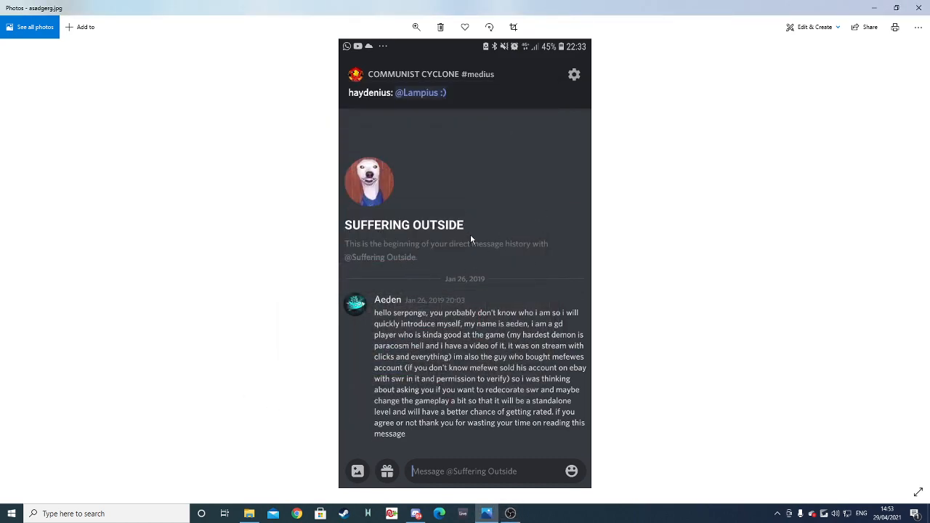
{"action": "mouse_move", "coordinate": [443, 310]}
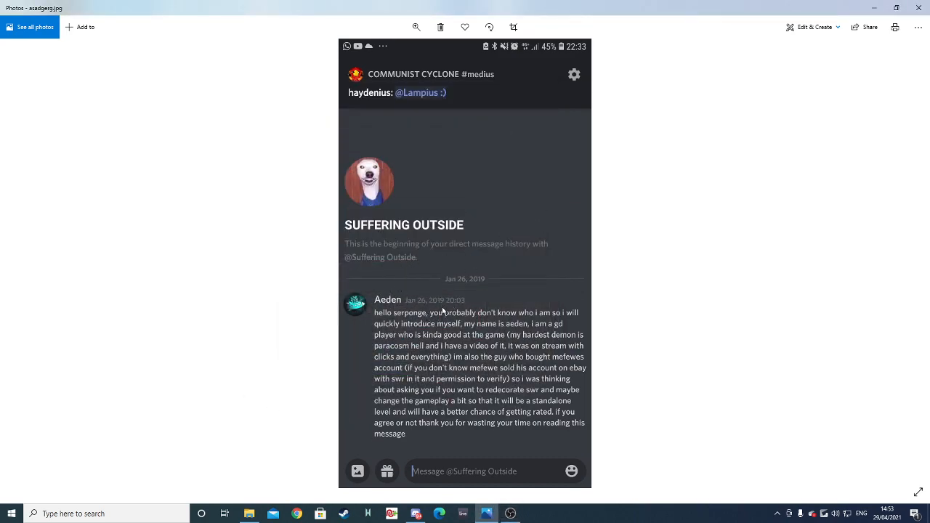
{"action": "mouse_move", "coordinate": [456, 332]}
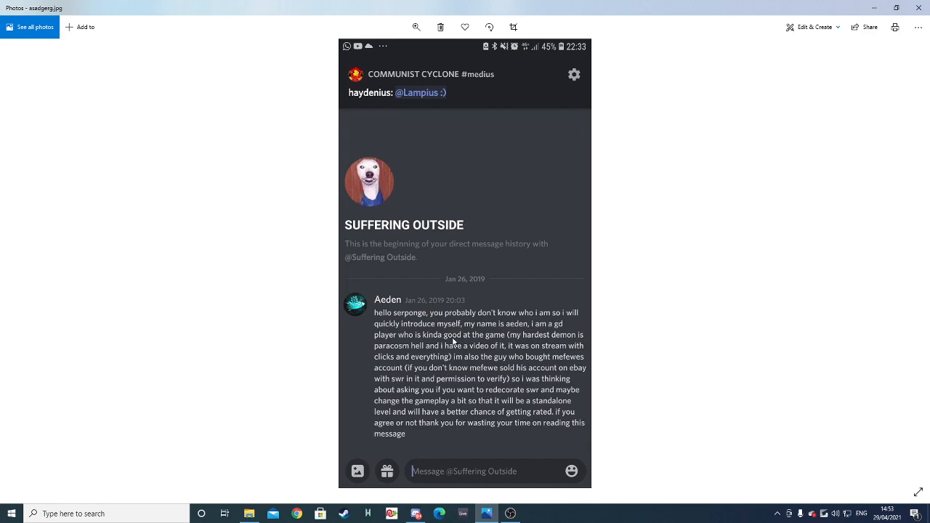
{"action": "mouse_move", "coordinate": [543, 389]}
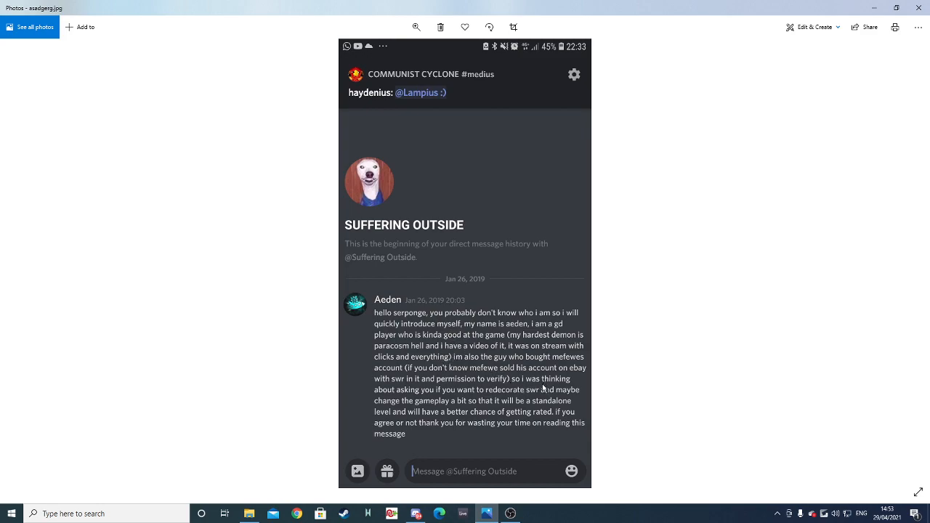
{"action": "mouse_move", "coordinate": [441, 282]}
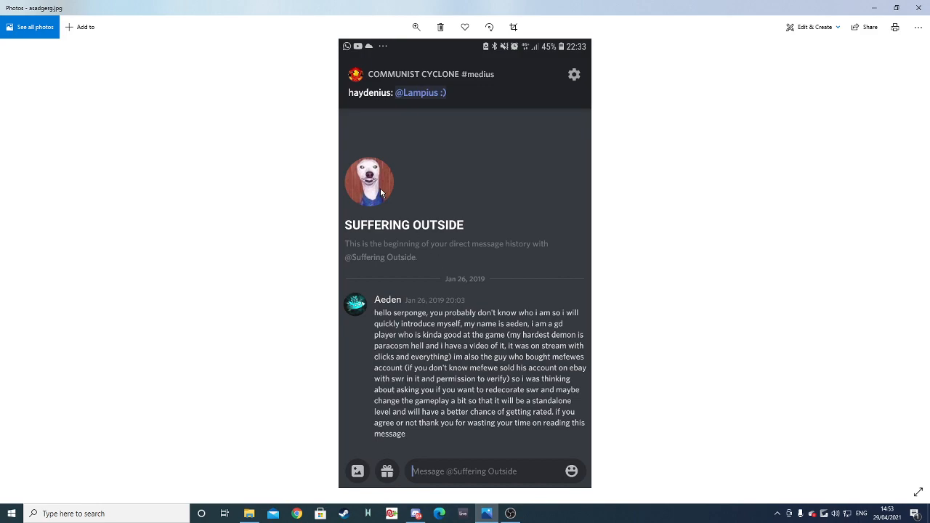
{"action": "mouse_move", "coordinate": [396, 240]}
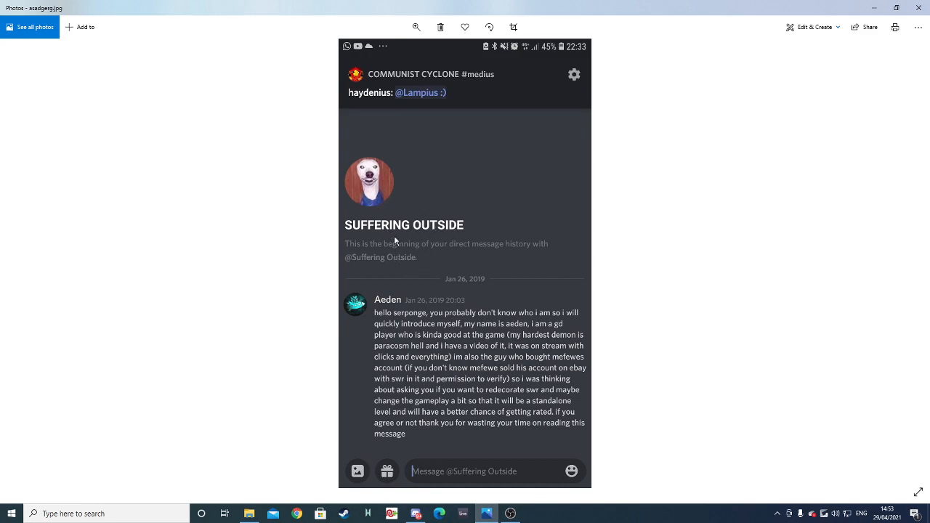
{"action": "mouse_move", "coordinate": [413, 245]}
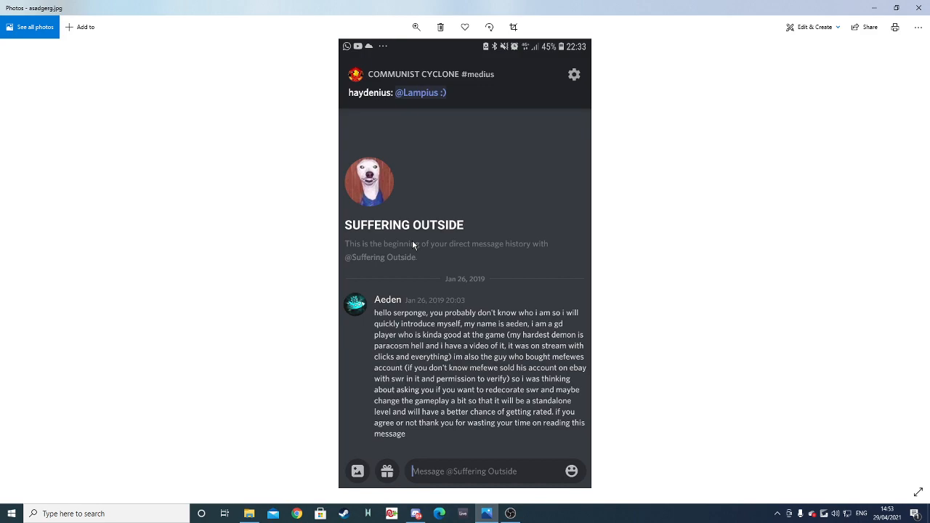
{"action": "mouse_move", "coordinate": [489, 302]}
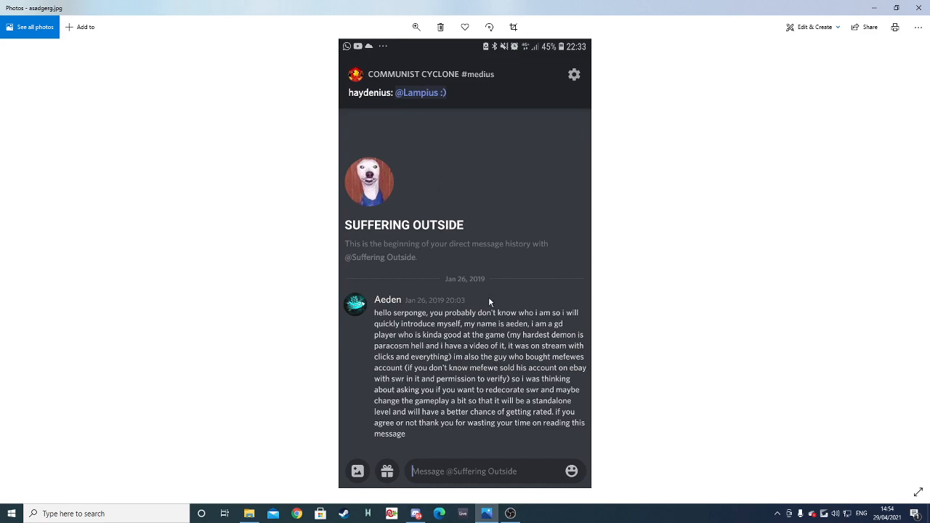
{"action": "mouse_move", "coordinate": [428, 316]}
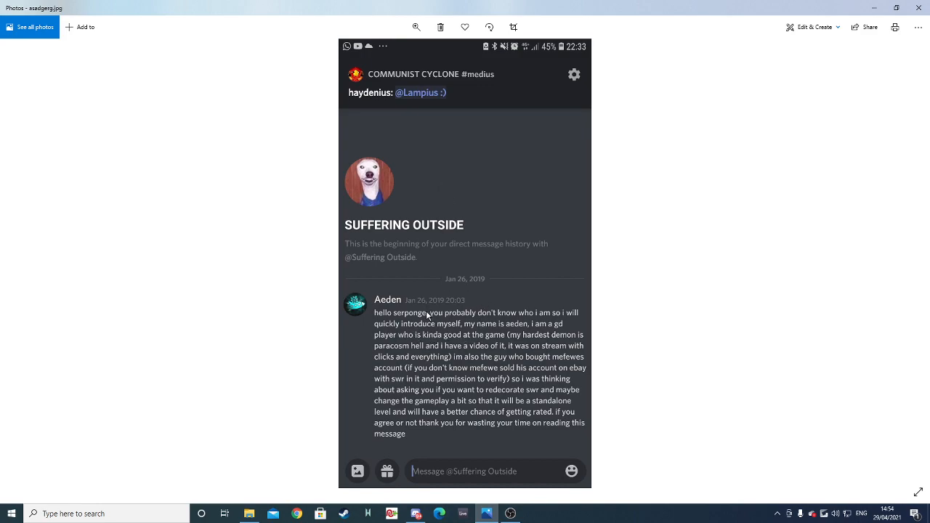